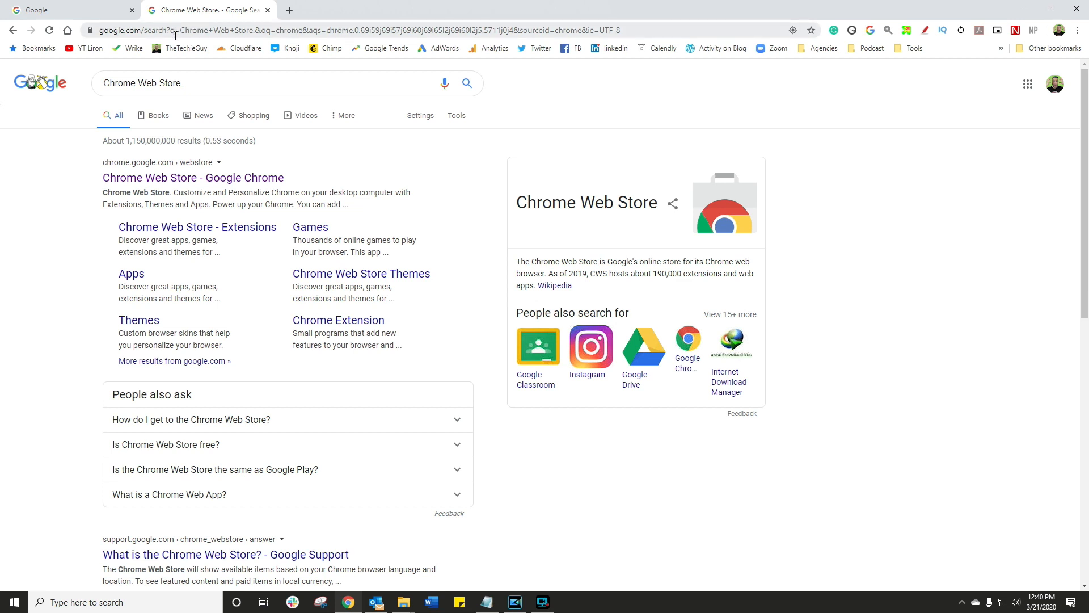
Open the Chrome Web Store from Google results and focus its 'Search the store' box.
click(192, 178)
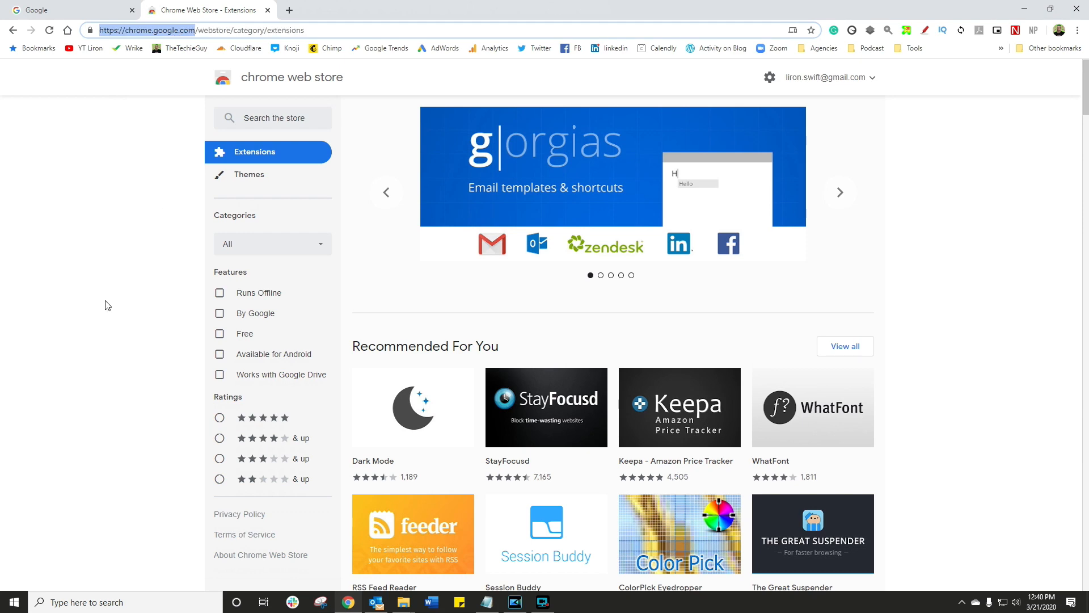
scroll(down, 3)
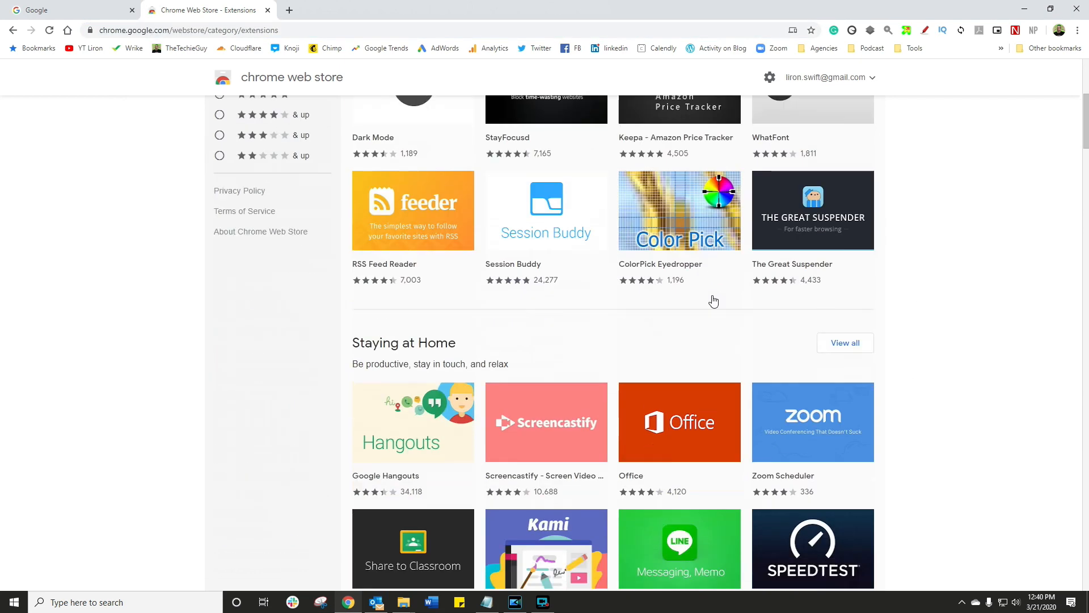
scroll(down, 3)
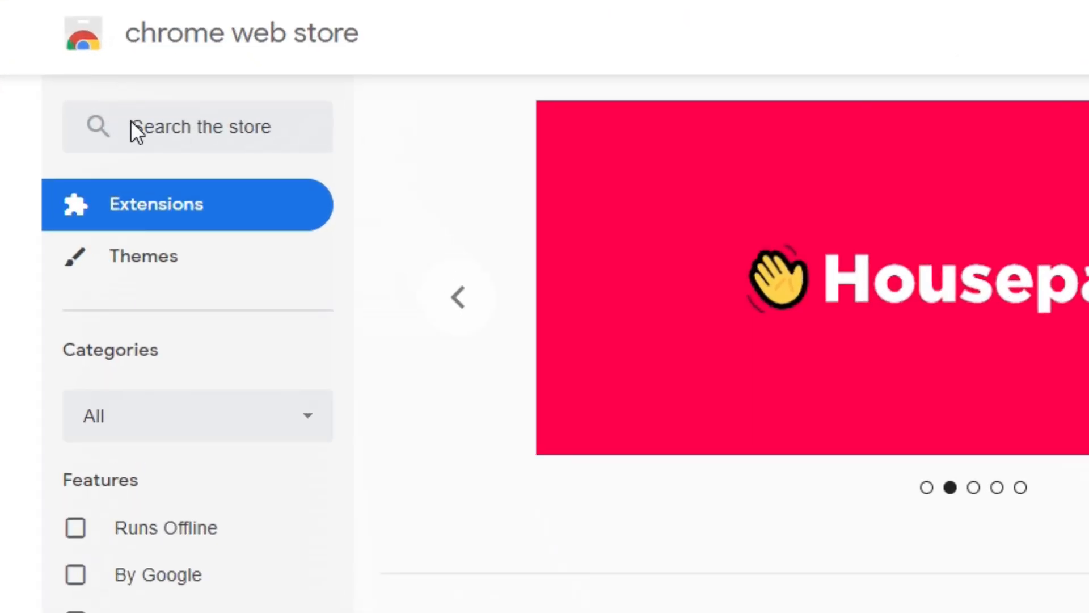
click(198, 126)
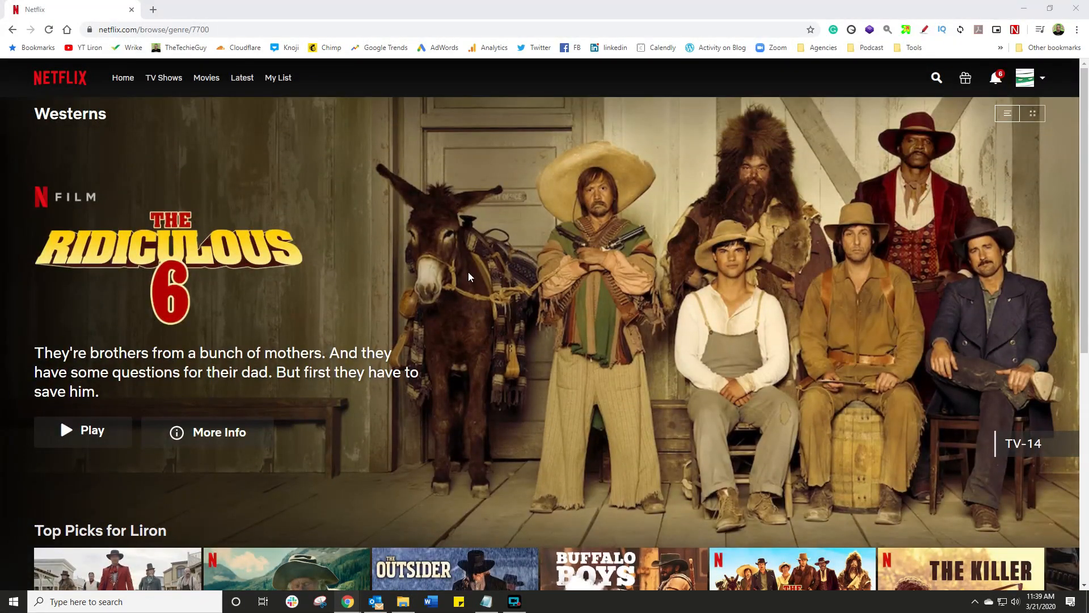
mouse_move(184, 67)
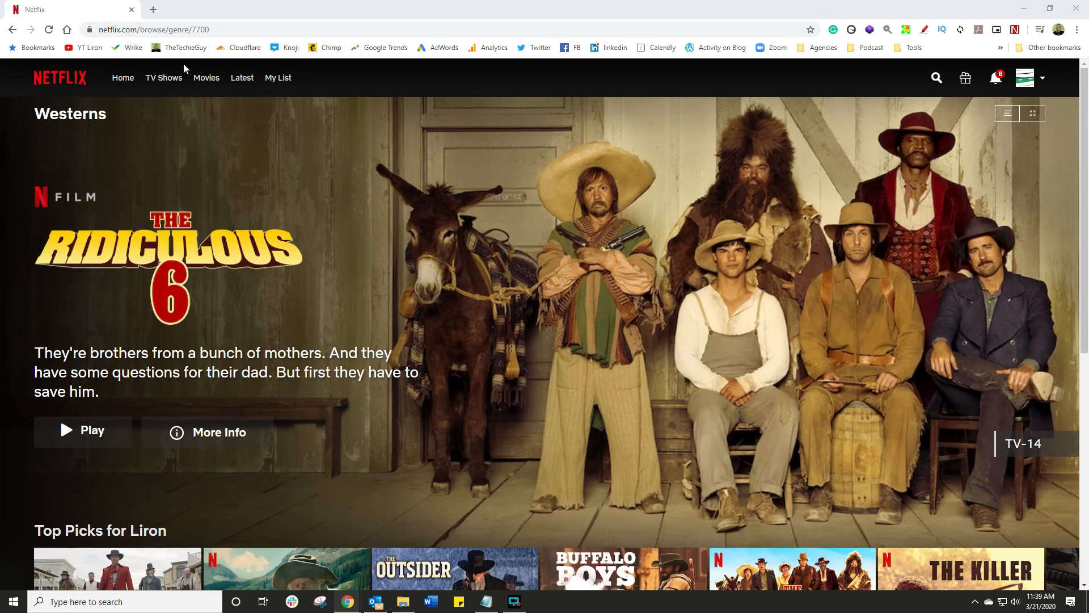
Open netflixparty.com in a new tab and scroll through how Netflix Party works.
click(153, 9)
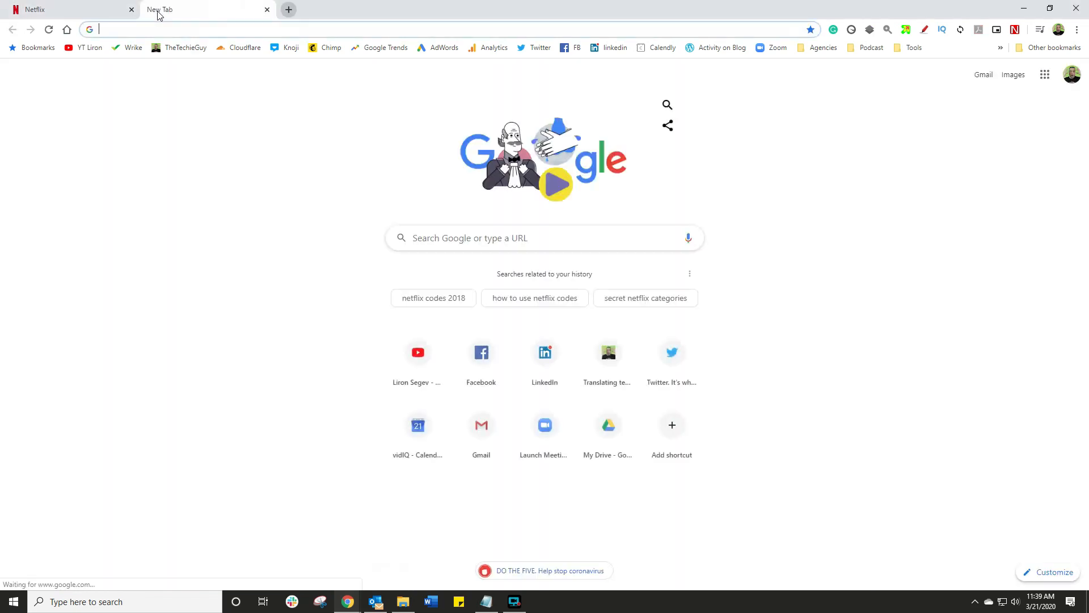
text(netflixparty.com)
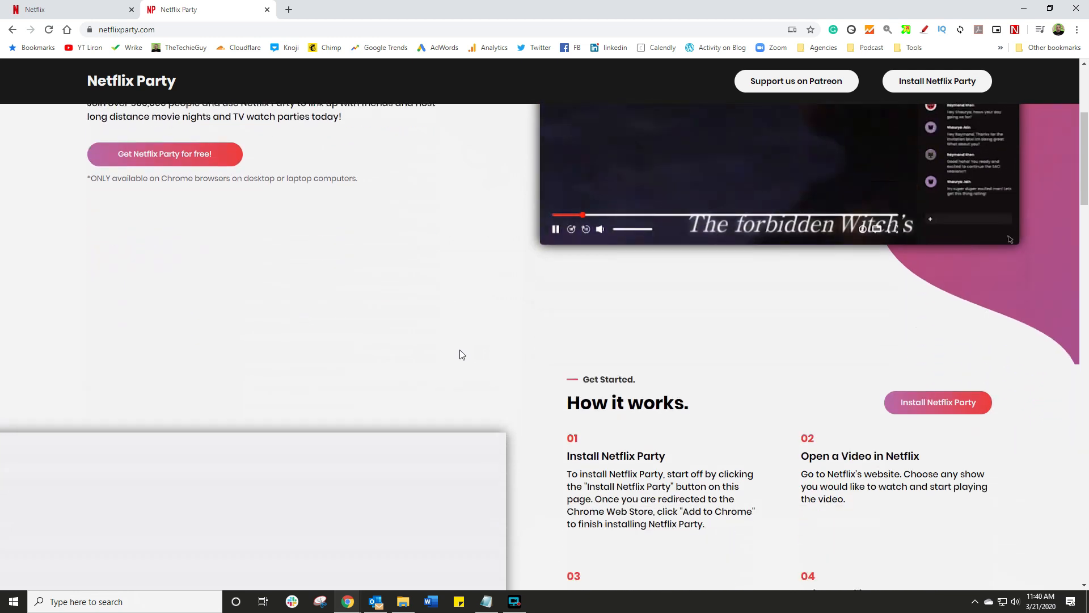
scroll(down, 3)
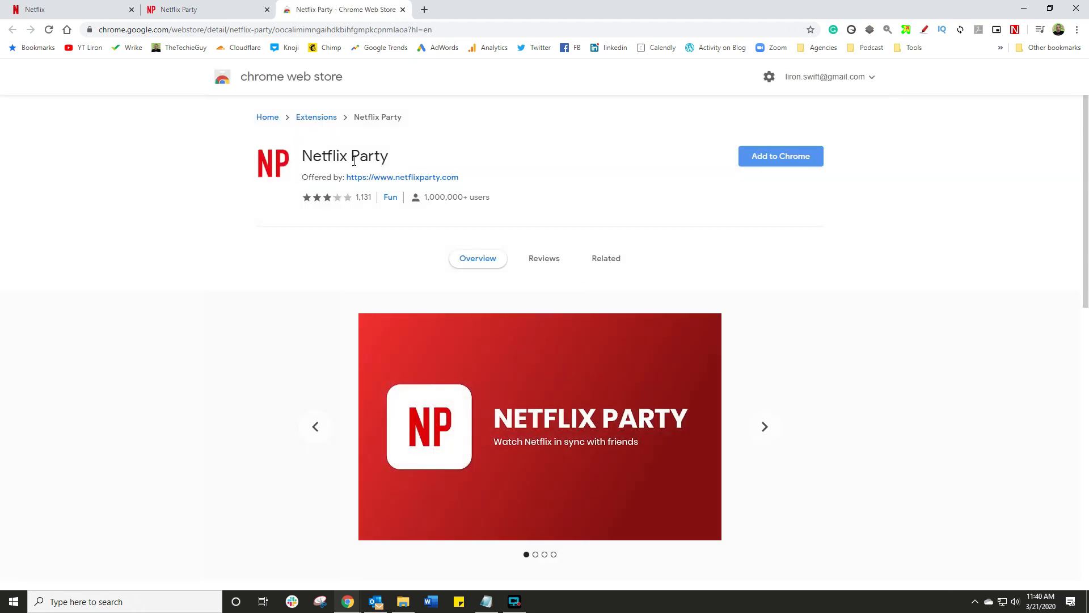
Add Netflix Party to Chrome, start a party for the playing title and copy its invite URL.
click(780, 156)
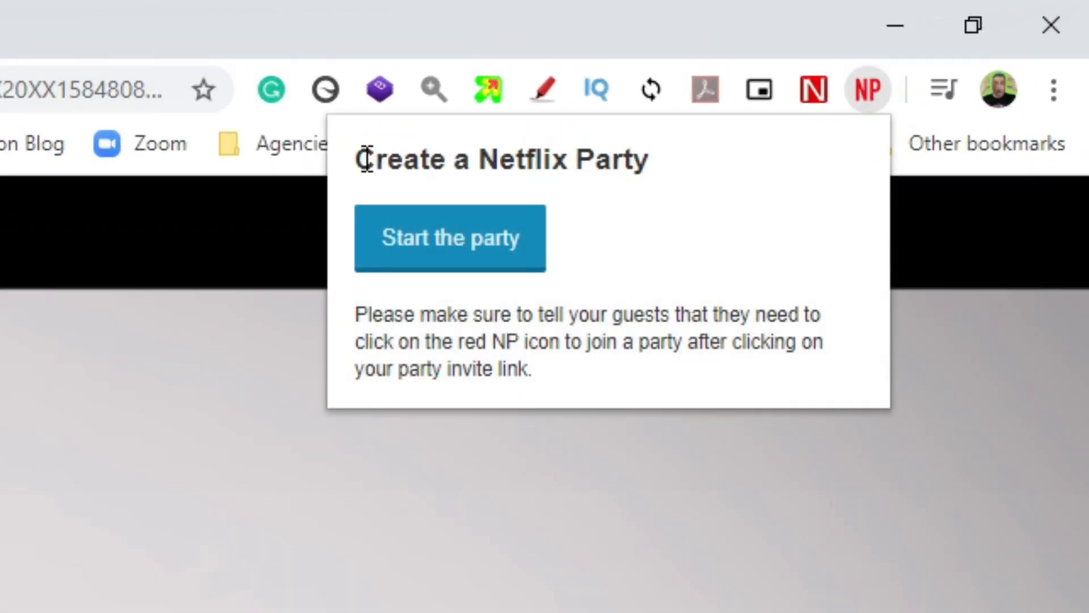
mouse_move(486, 247)
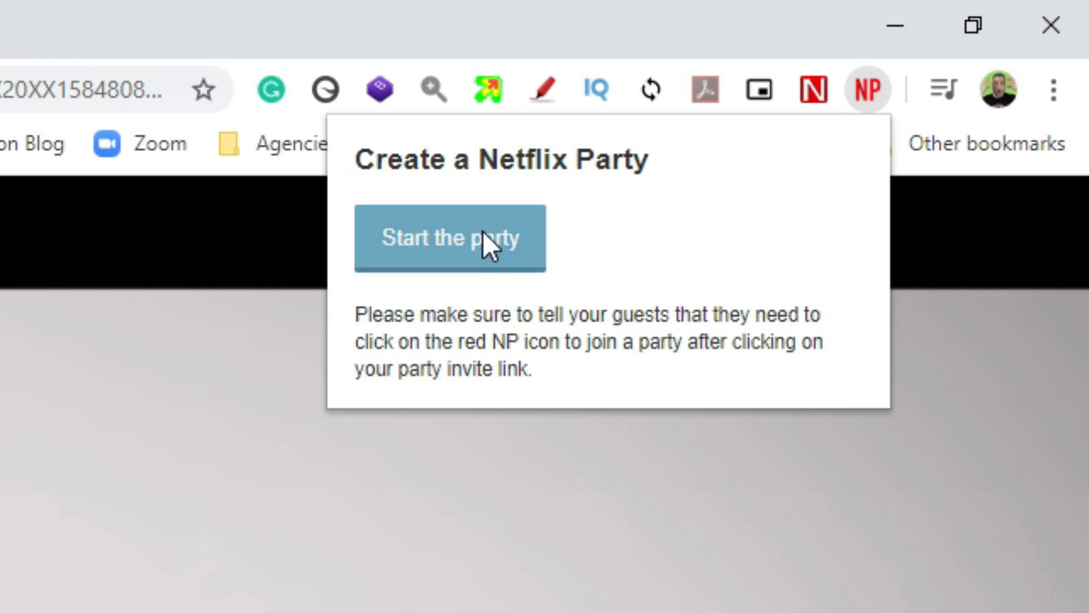
click(448, 237)
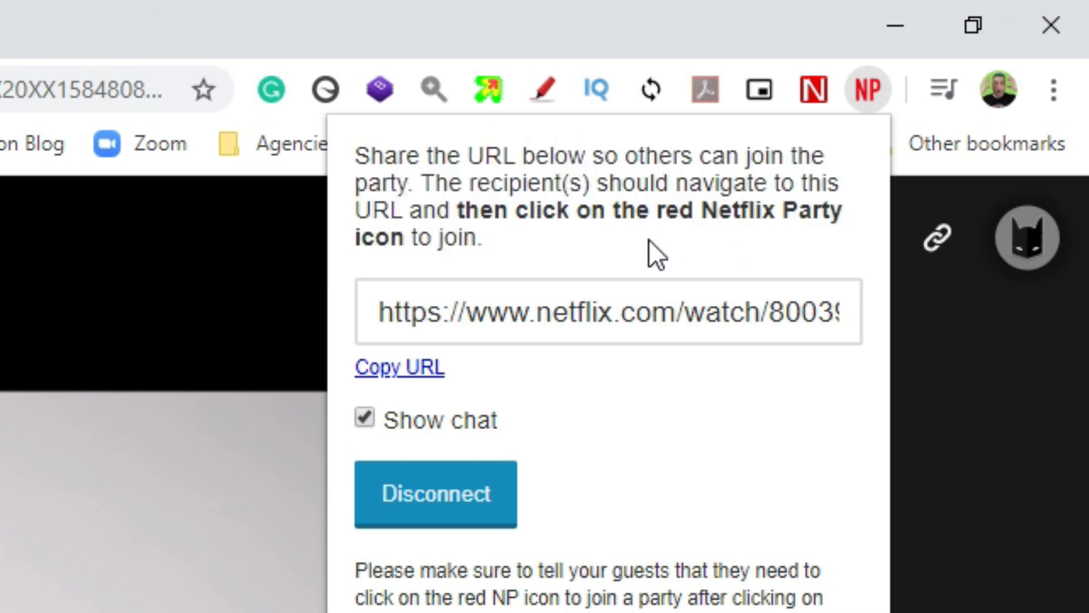
click(400, 367)
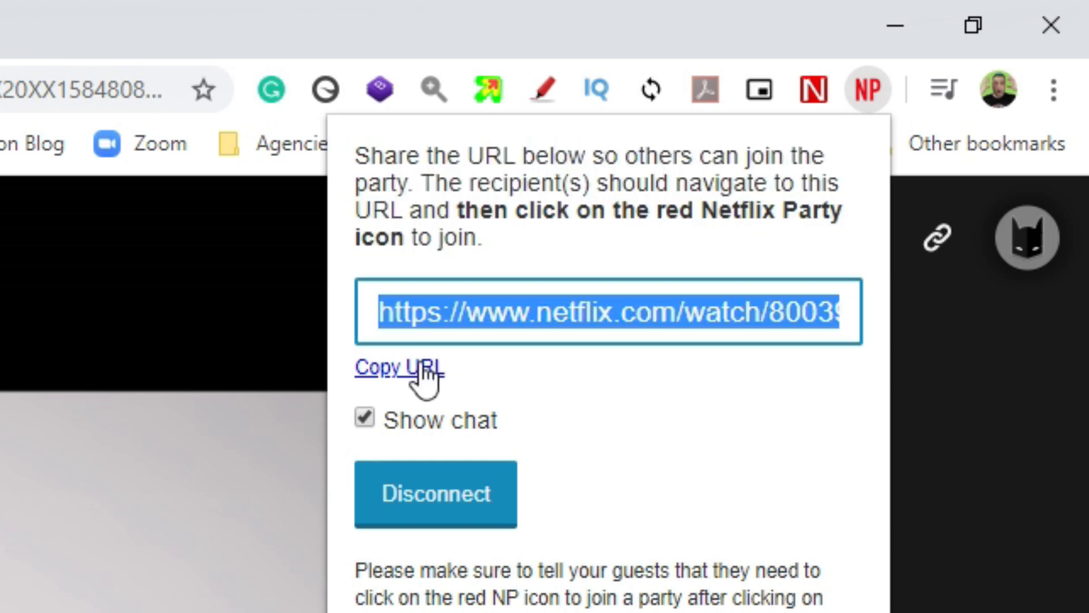
mouse_move(497, 448)
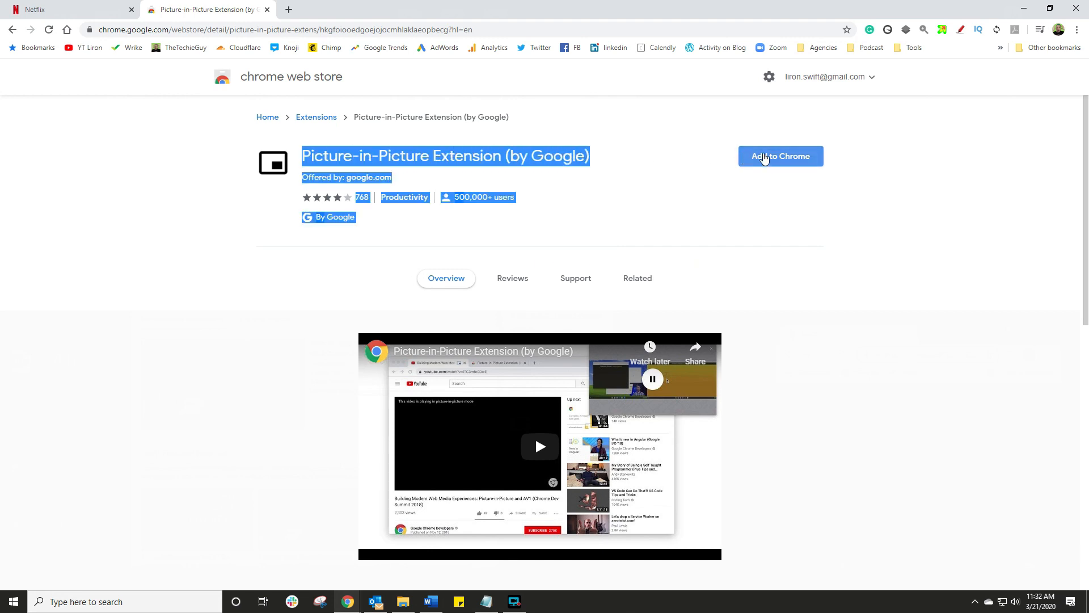
Add Google's Picture-in-Picture Extension to Chrome and dismiss the added notice.
click(780, 155)
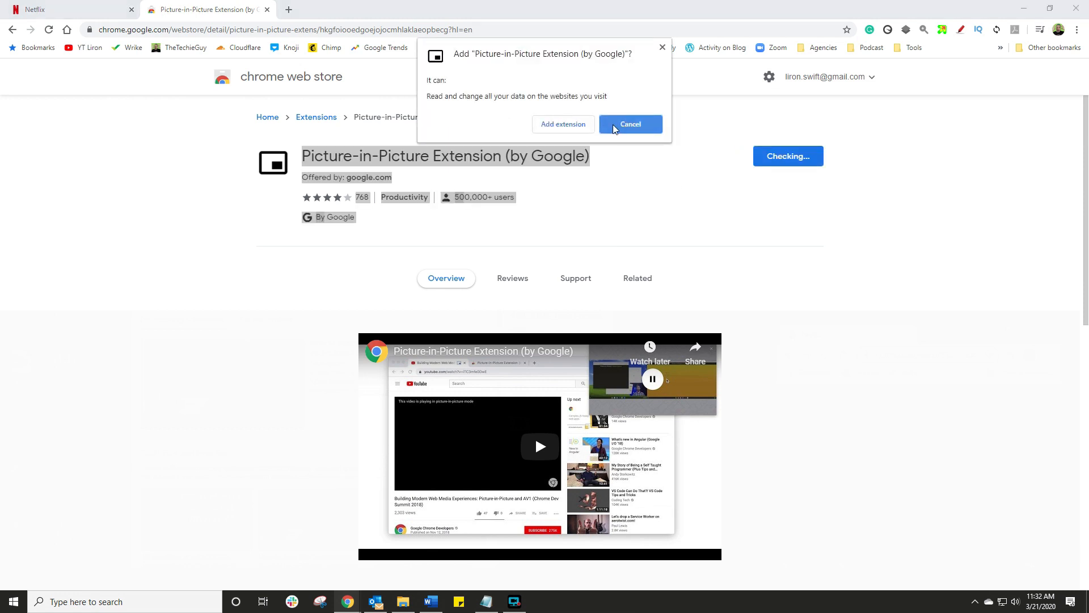
click(563, 123)
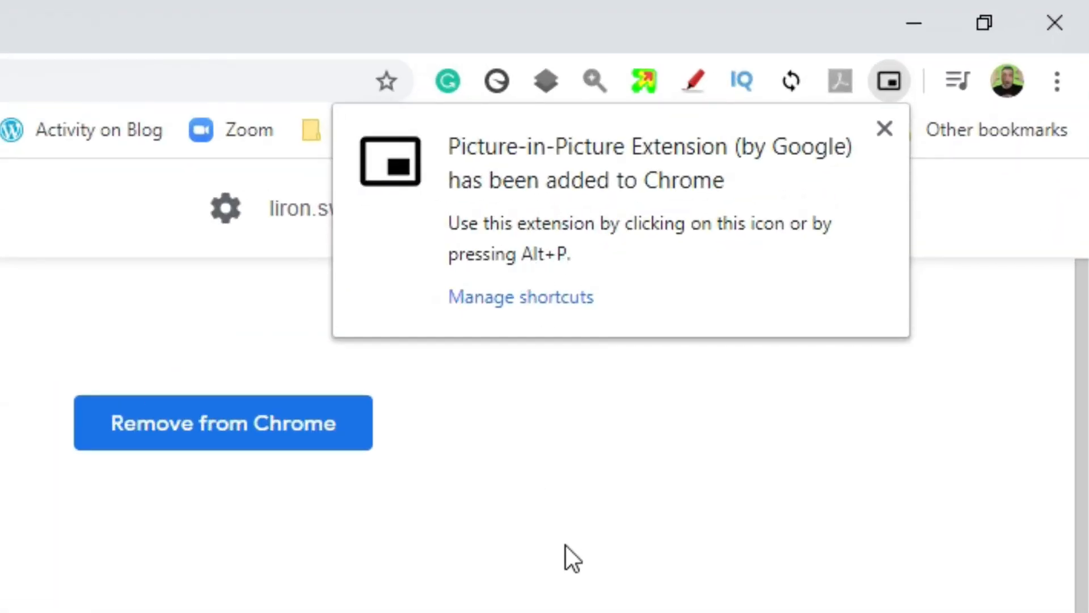
click(66, 10)
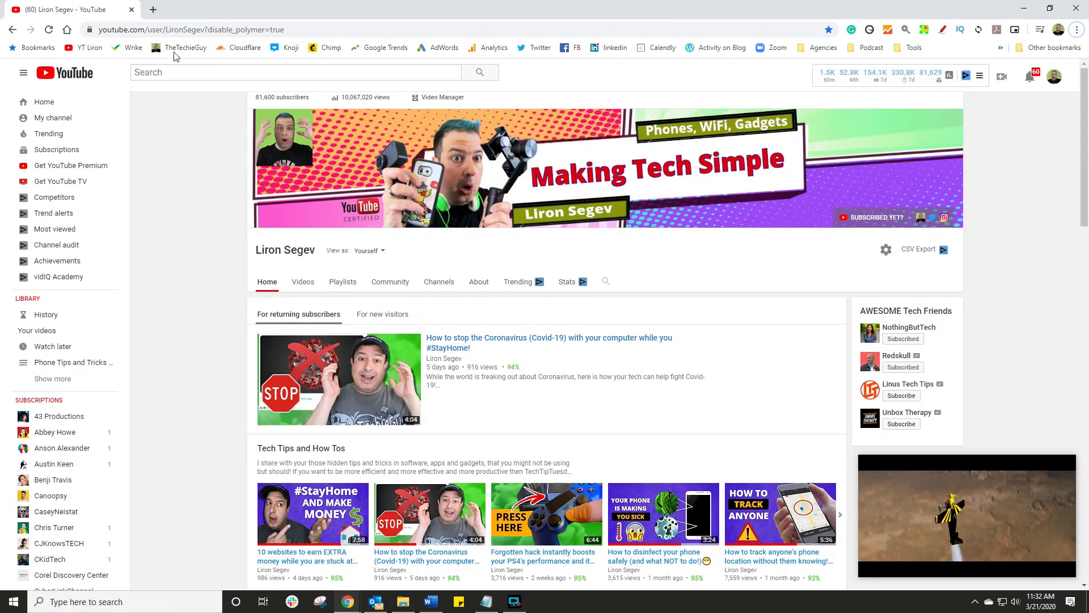
Visit TheTechieGuy site, the YT Liron channel and a Word document while the PiP video keeps playing.
click(184, 47)
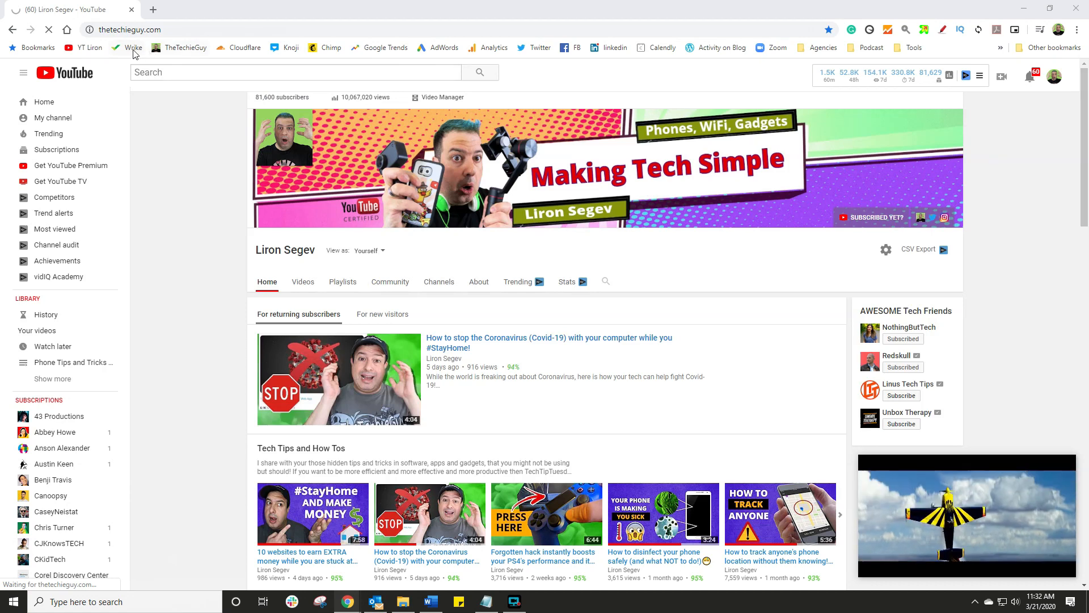
click(89, 47)
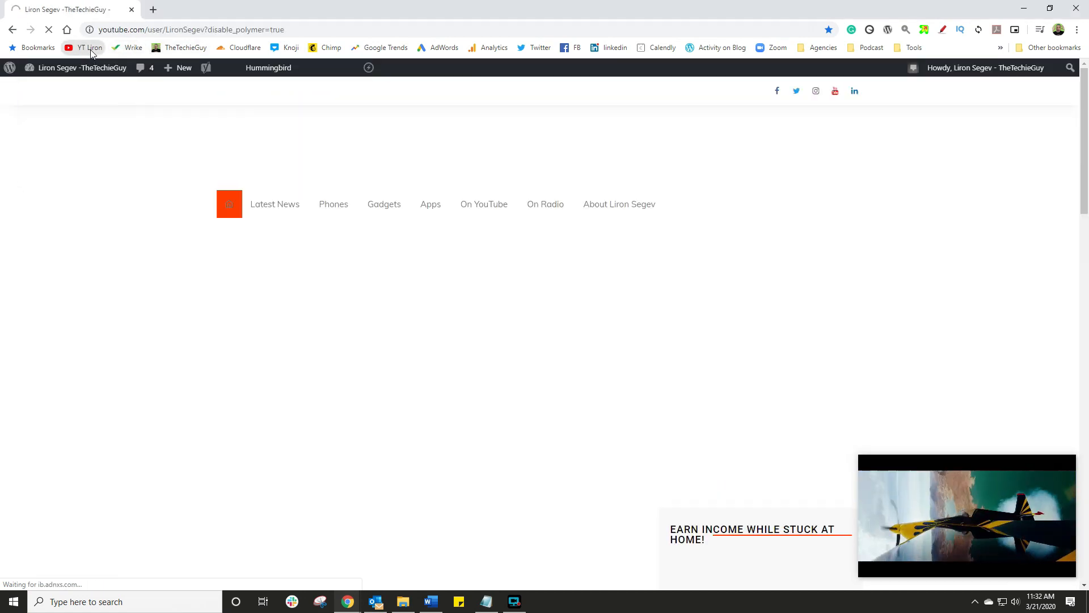
click(89, 47)
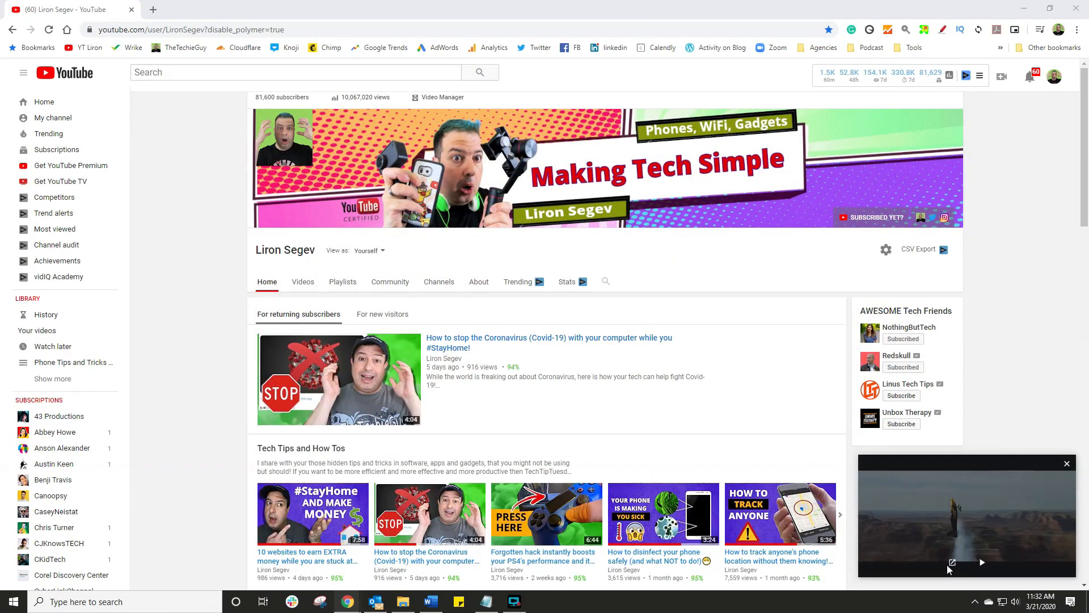
mouse_move(1040, 476)
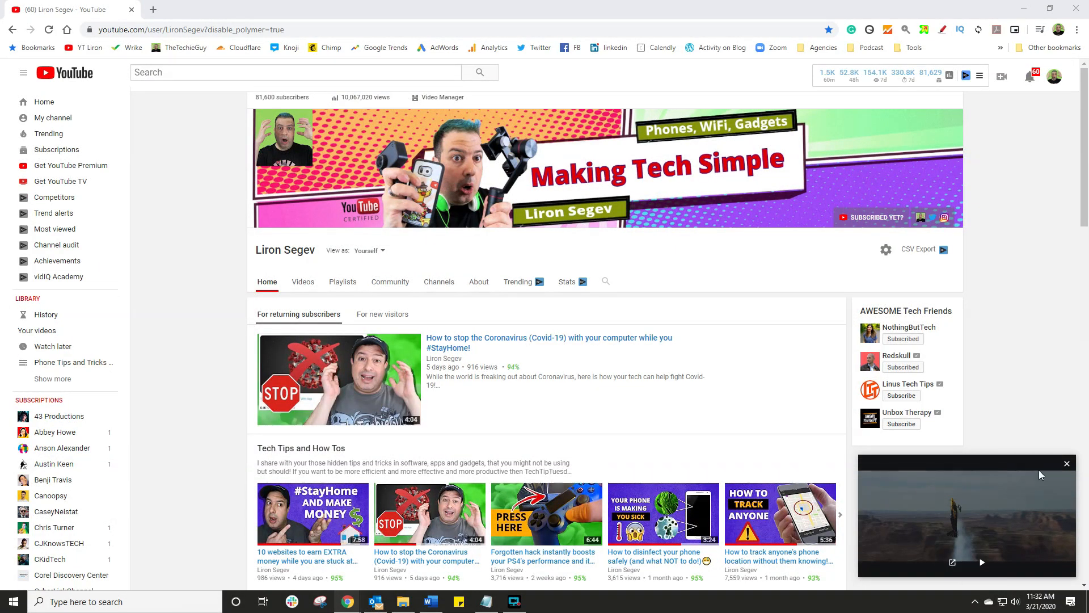
mouse_move(1067, 464)
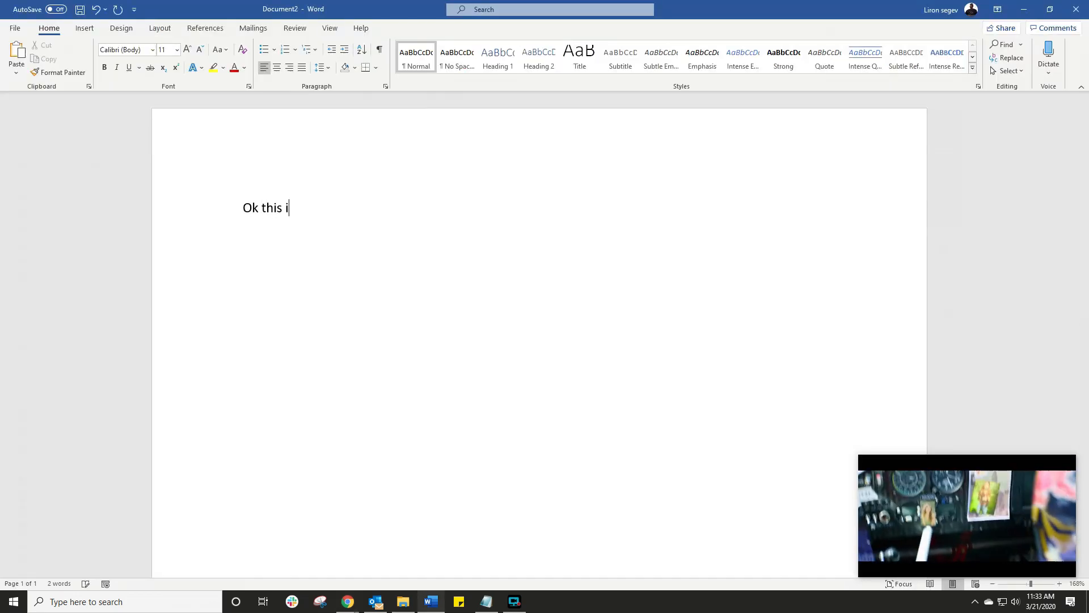
text(s really cool)
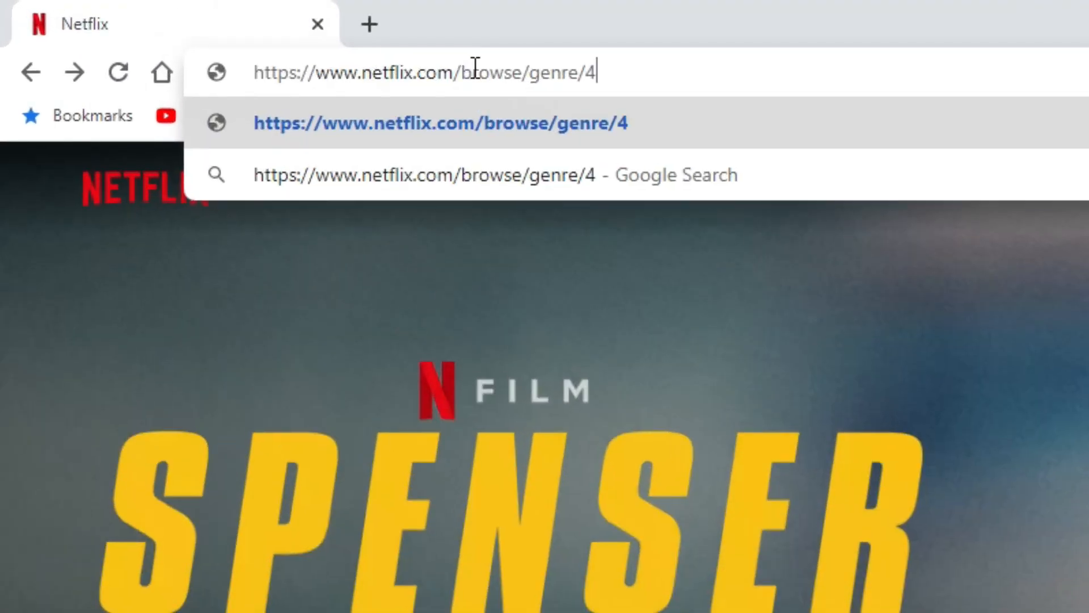
Browse a Netflix genre page by its code, then open the zmonline secret-codes article.
text(30)
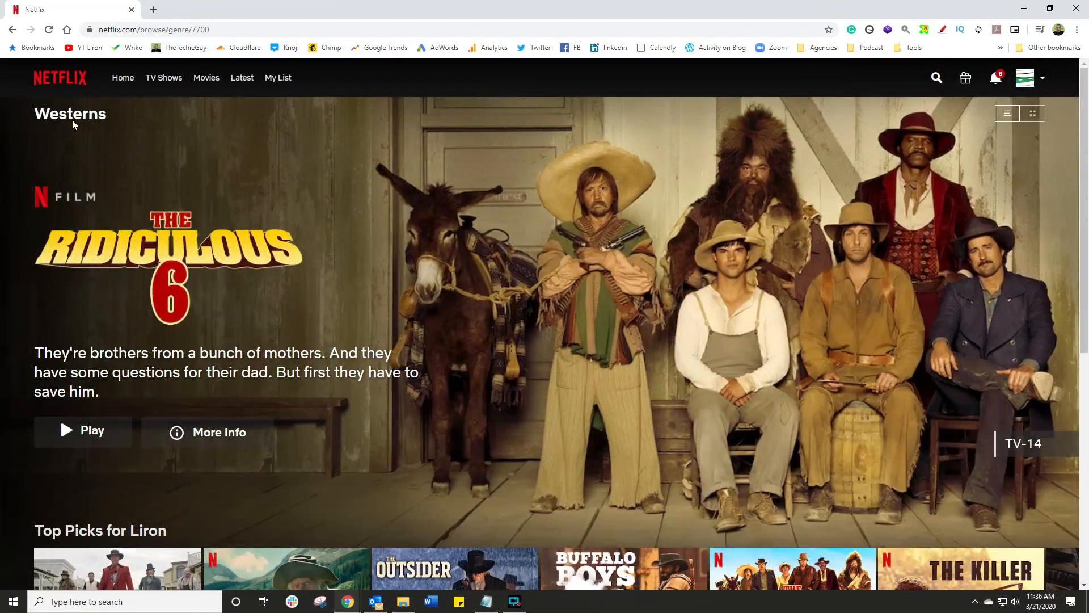
mouse_move(300, 182)
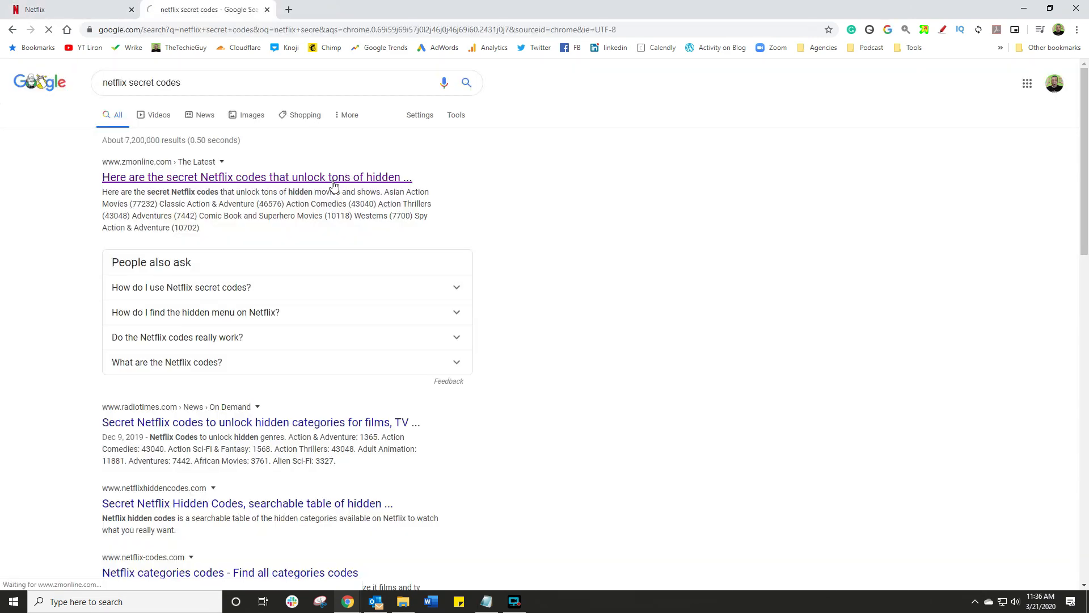
click(257, 177)
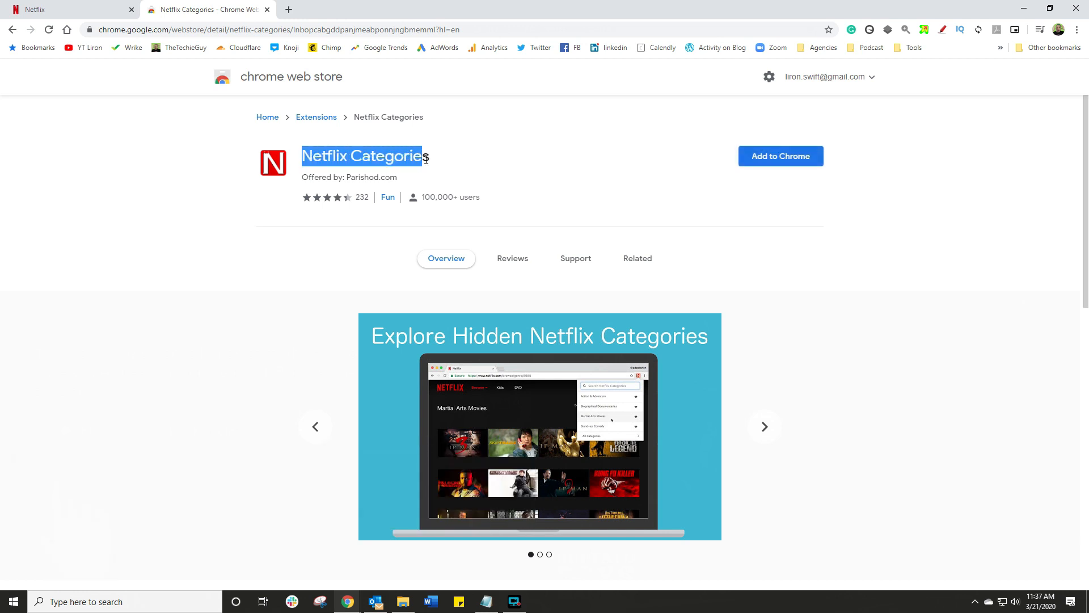
Add the Netflix Categories extension to Chrome.
click(569, 153)
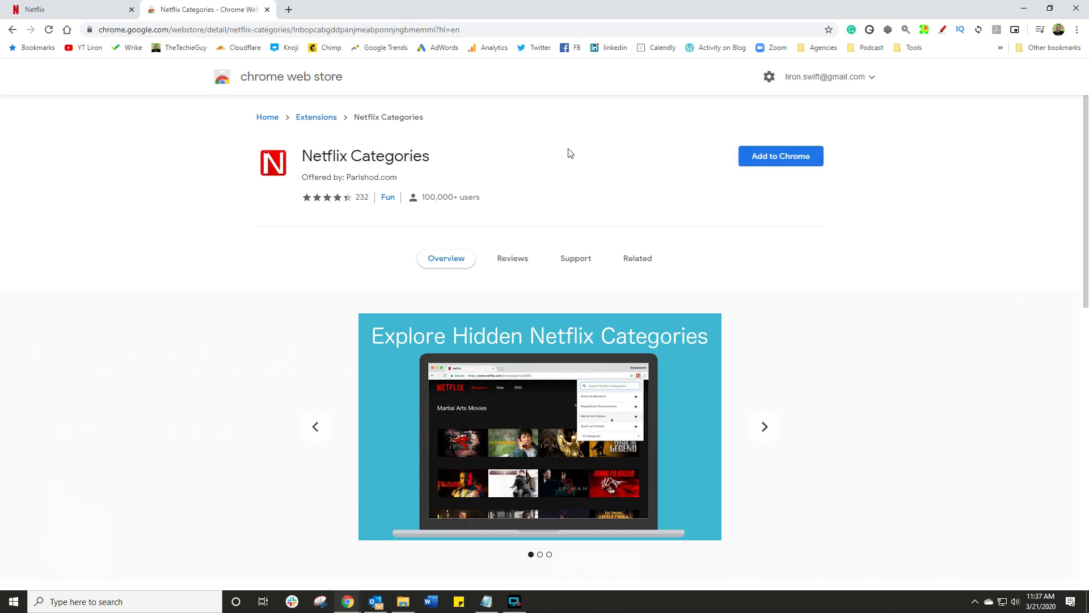
click(780, 155)
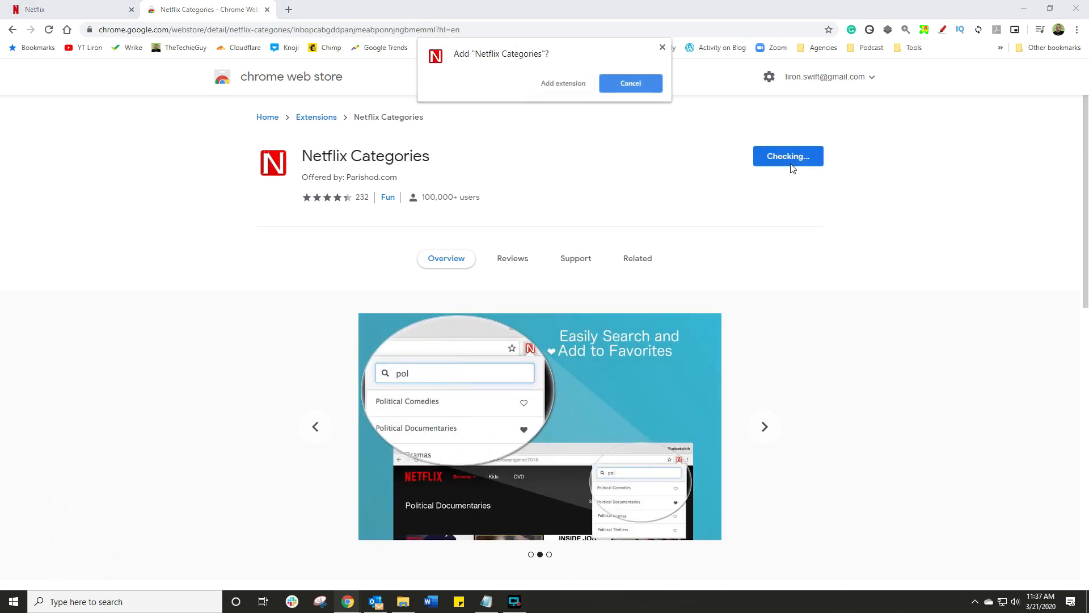
click(563, 84)
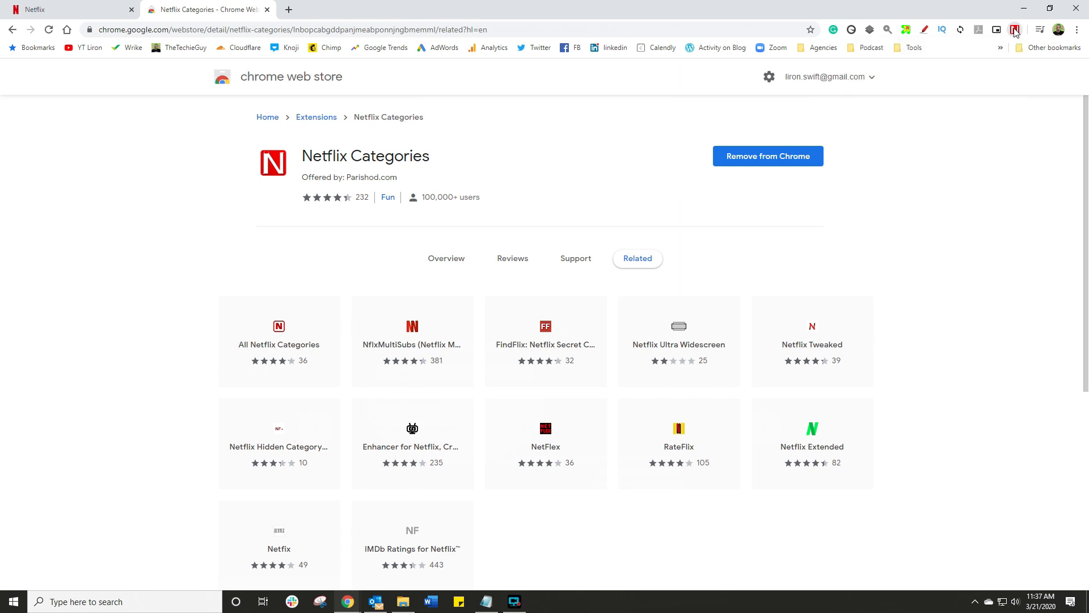
Use Netflix Categories to open Action & Adventure, then the Animal Tales category.
click(1015, 29)
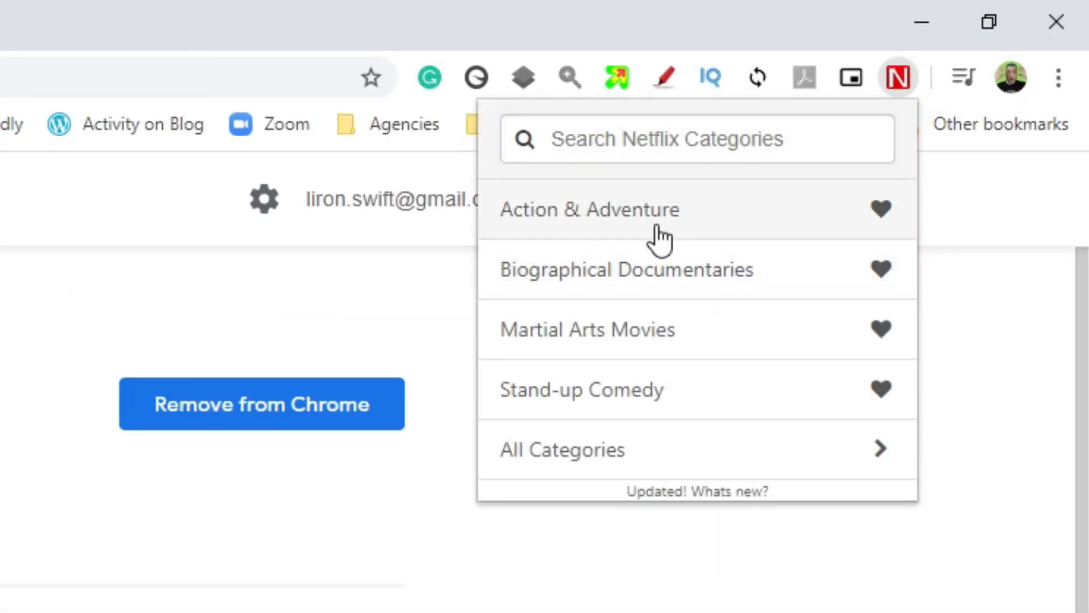
click(561, 449)
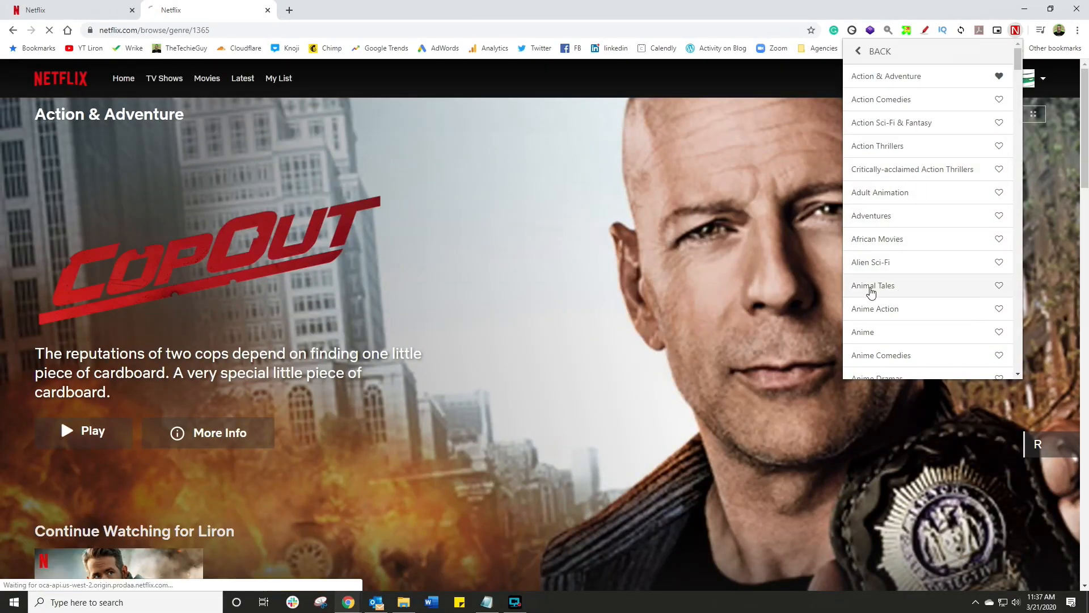
click(873, 285)
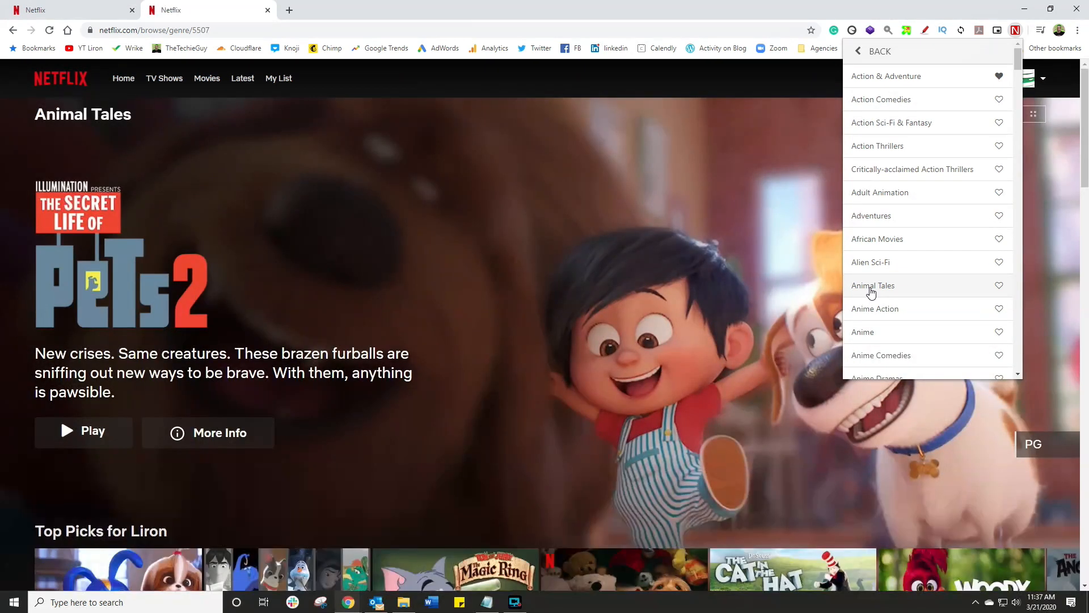
scroll(down, 3)
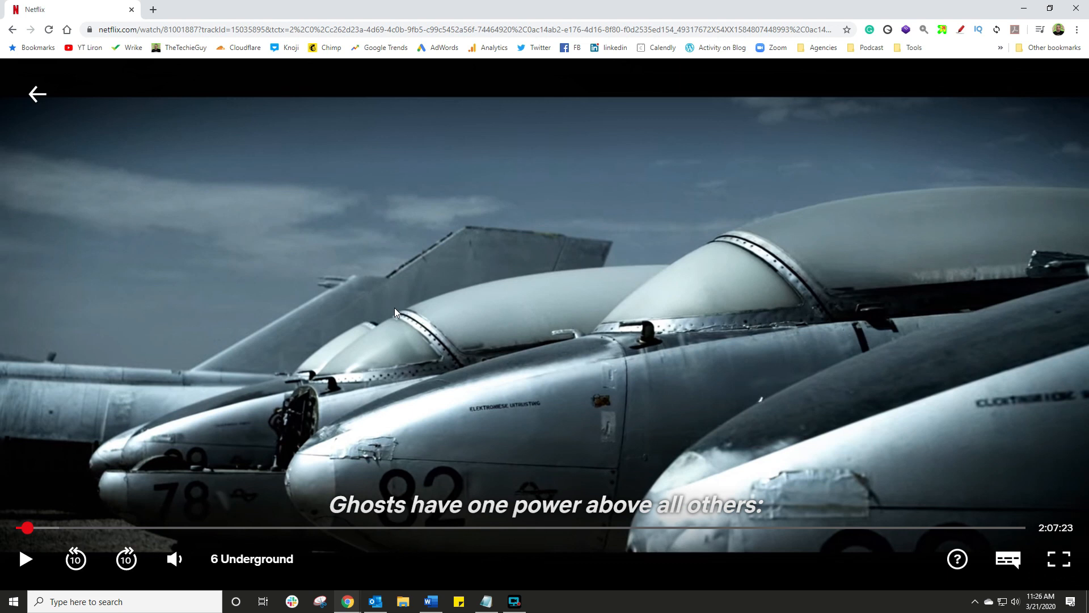
Toggle the Netflix player's volume icon to mute 6 Underground.
click(174, 558)
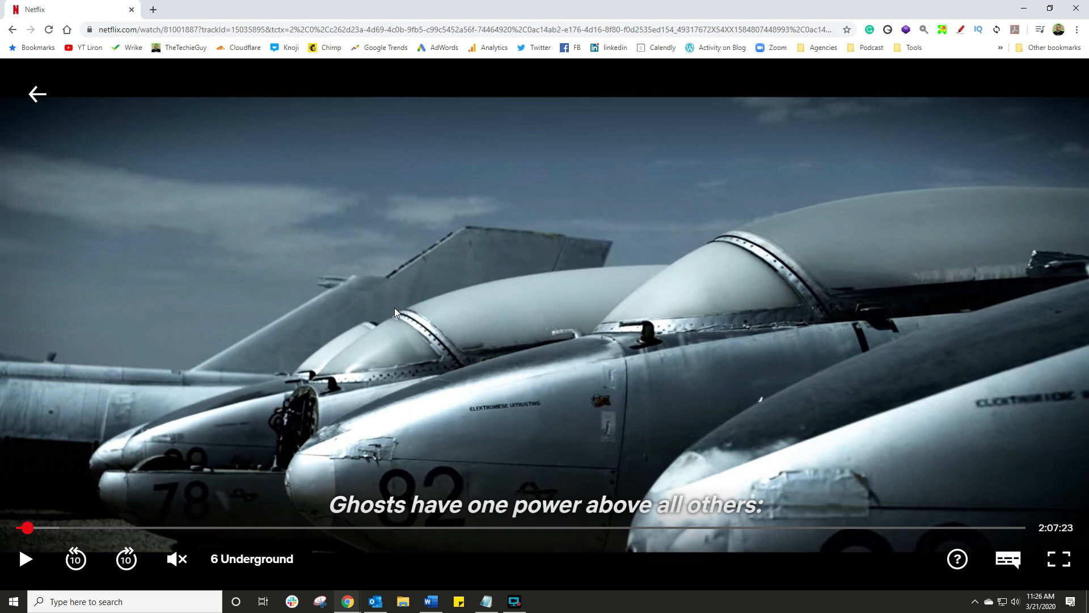
click(176, 558)
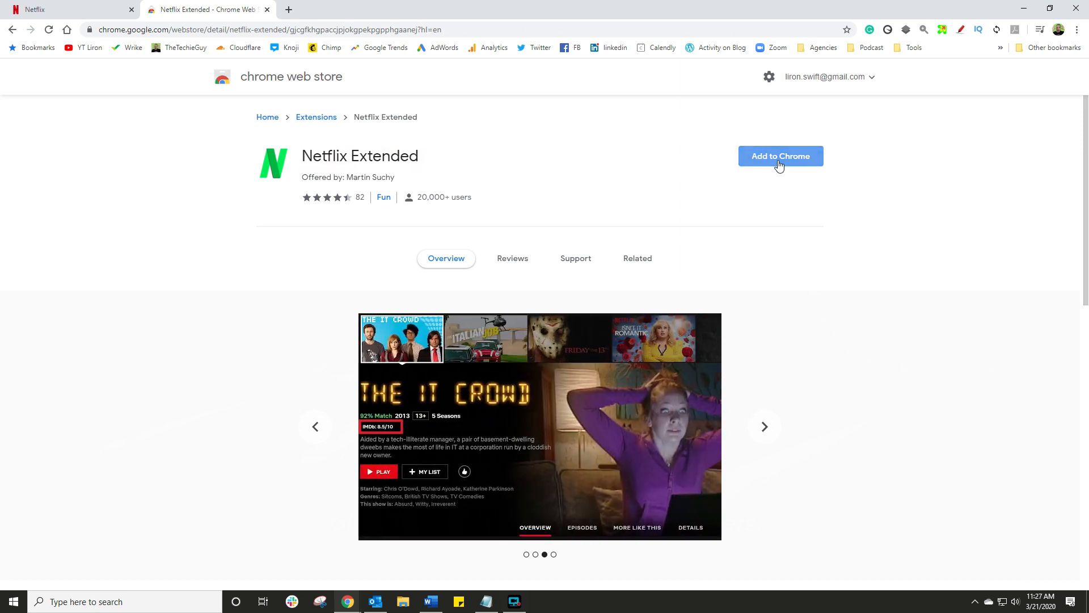
Add Netflix Extended to Chrome and open its Options from the toolbar icon.
click(780, 155)
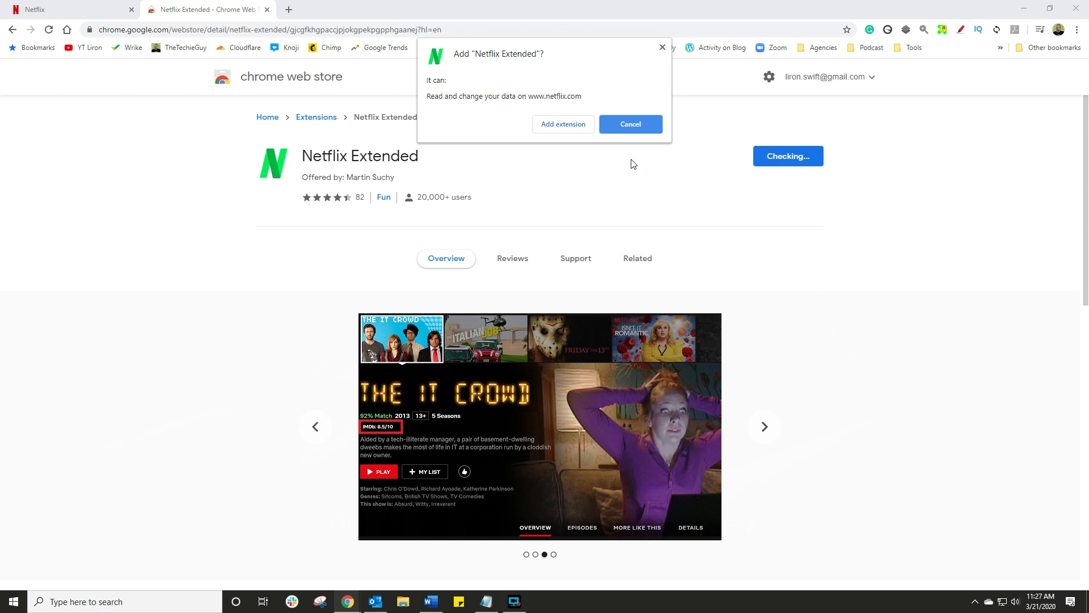
click(563, 124)
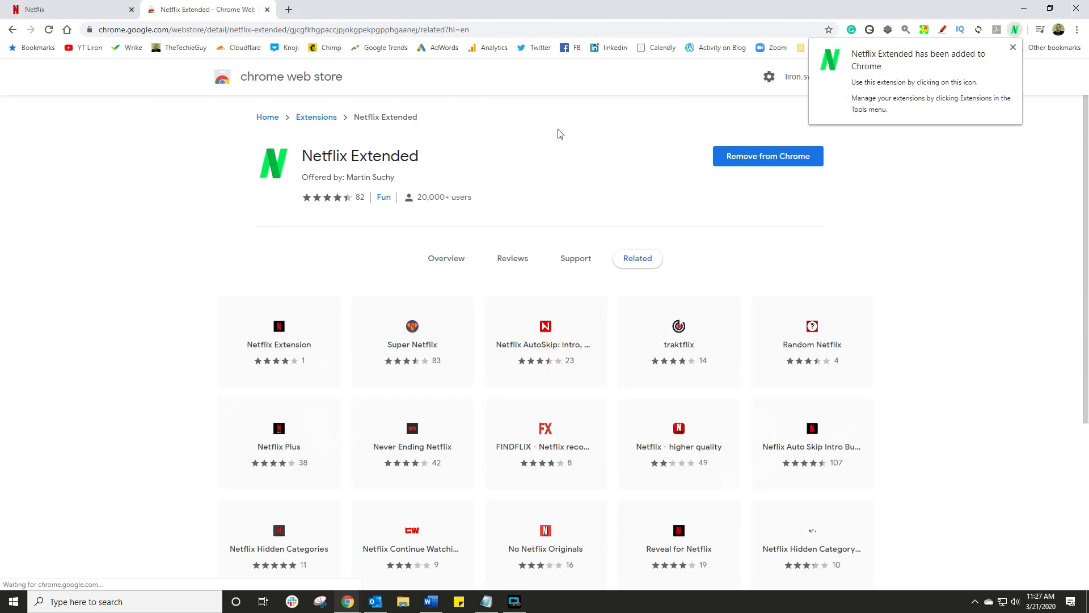
mouse_move(980, 117)
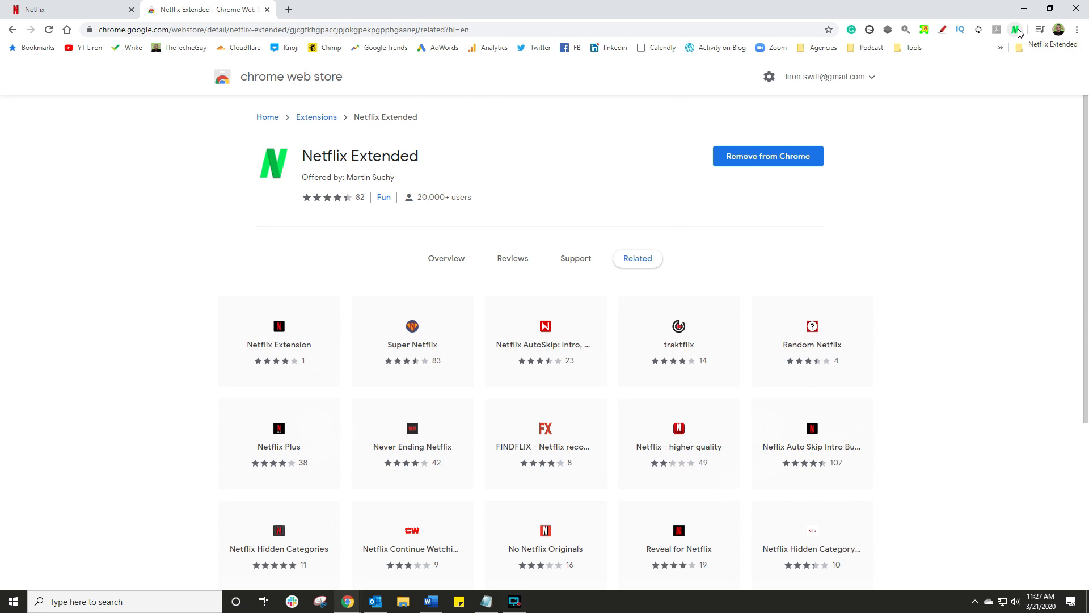
right_click(1015, 28)
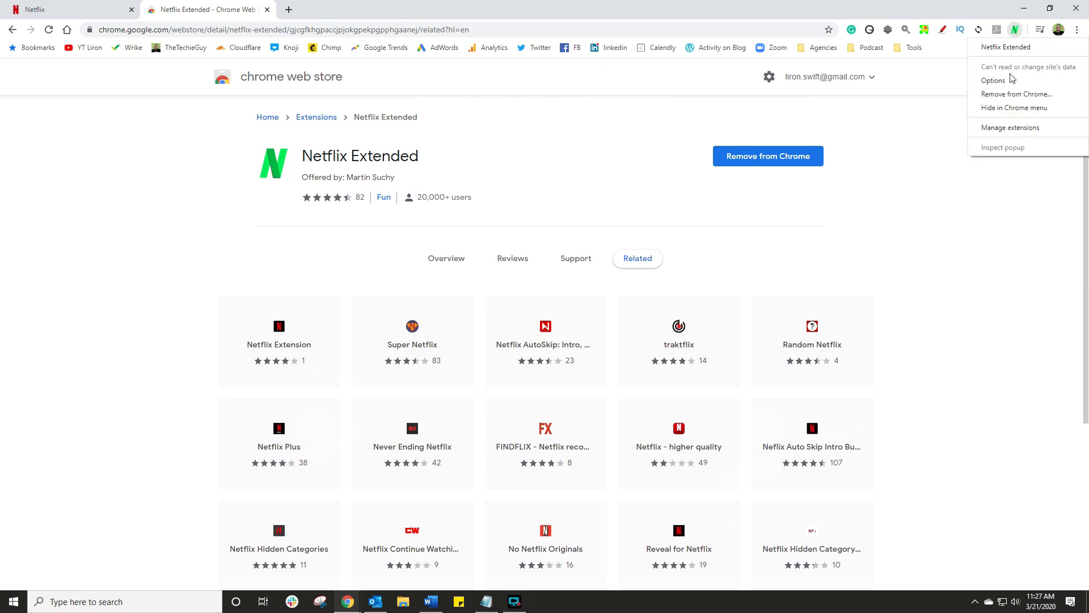
click(993, 81)
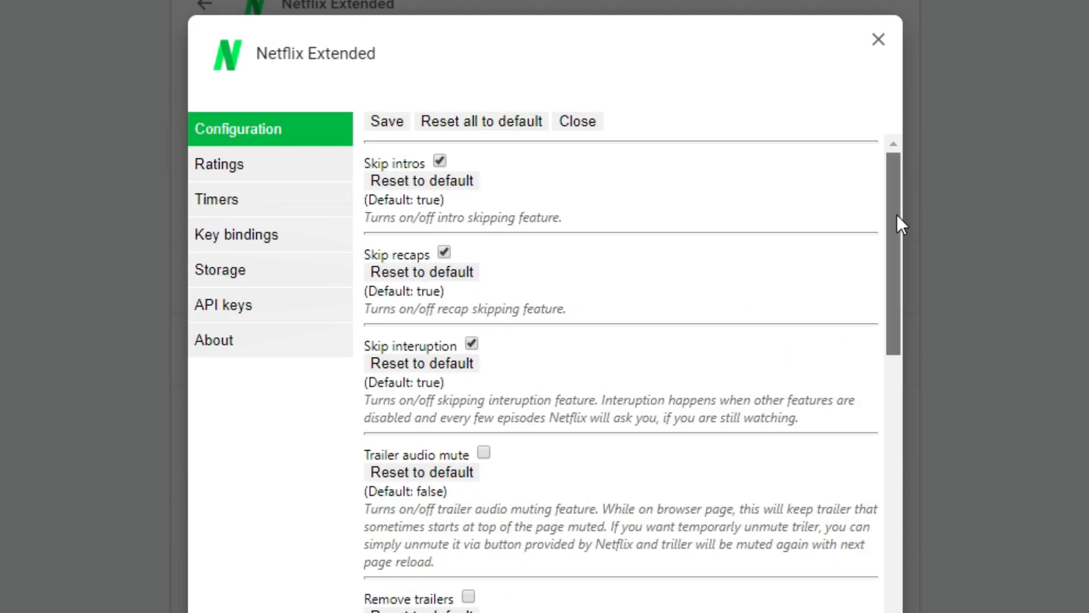
Scroll to the key bindings and highlight the Previous episode binding.
scroll(down, 3)
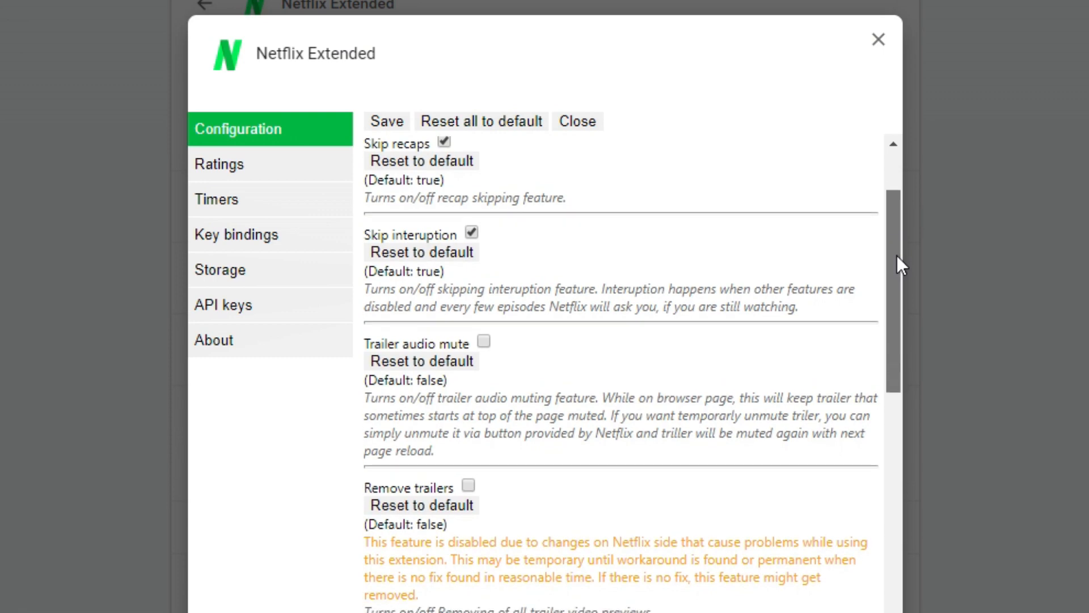
scroll(down, 3)
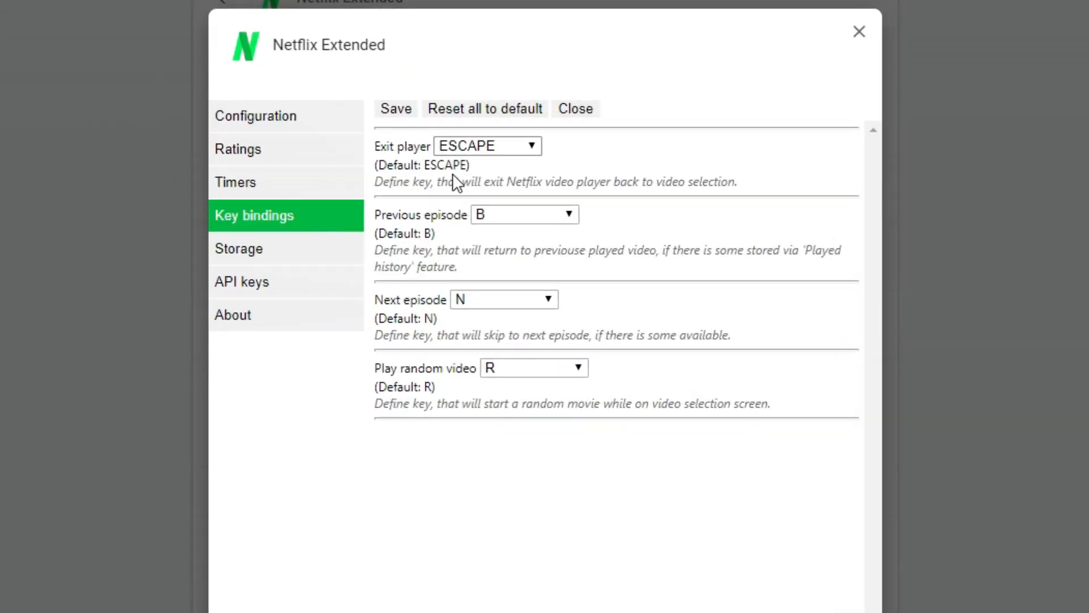
mouse_move(414, 226)
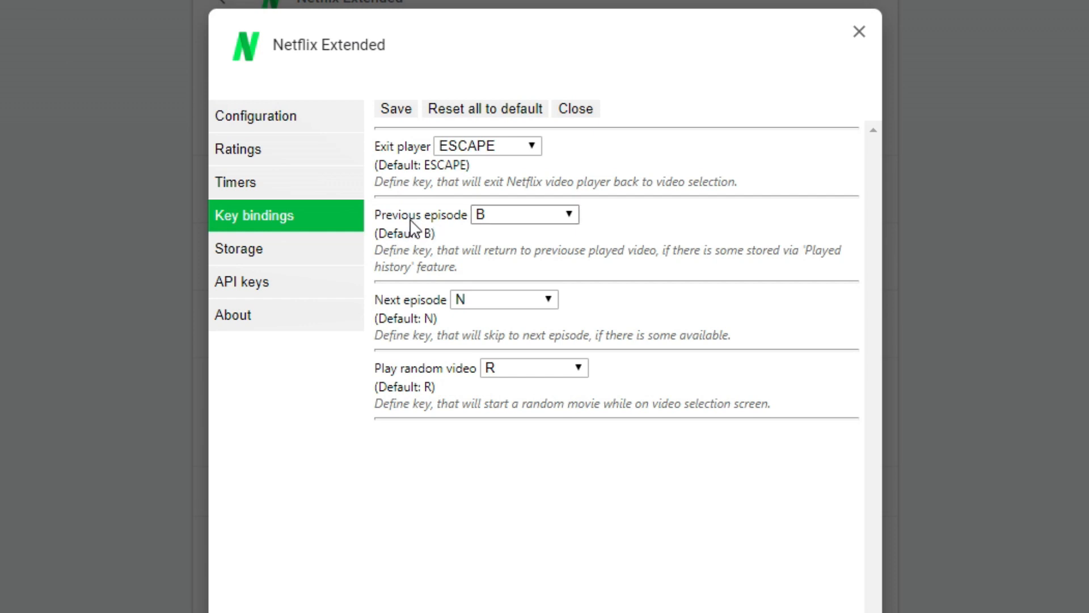
double_click(420, 214)
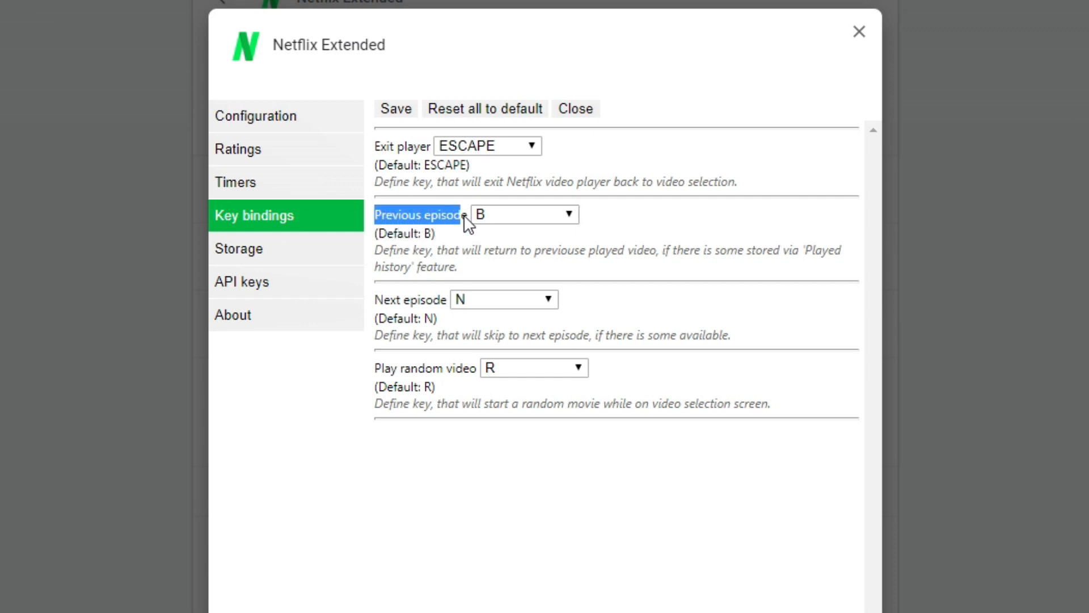